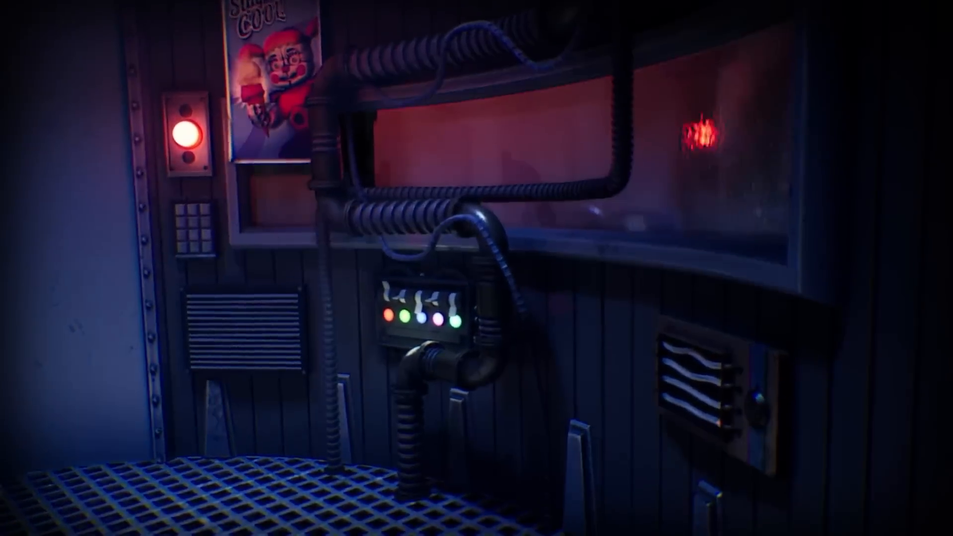
mouse_move(476, 268)
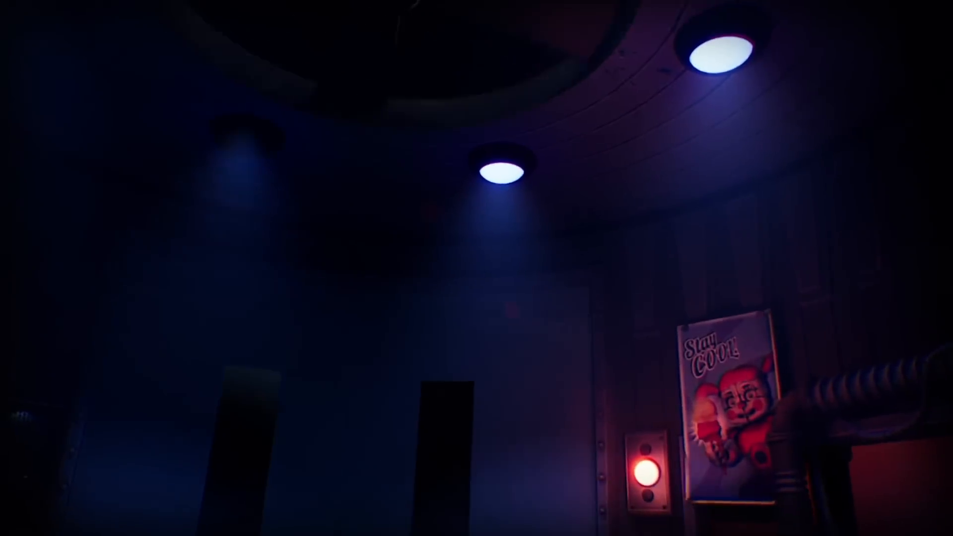